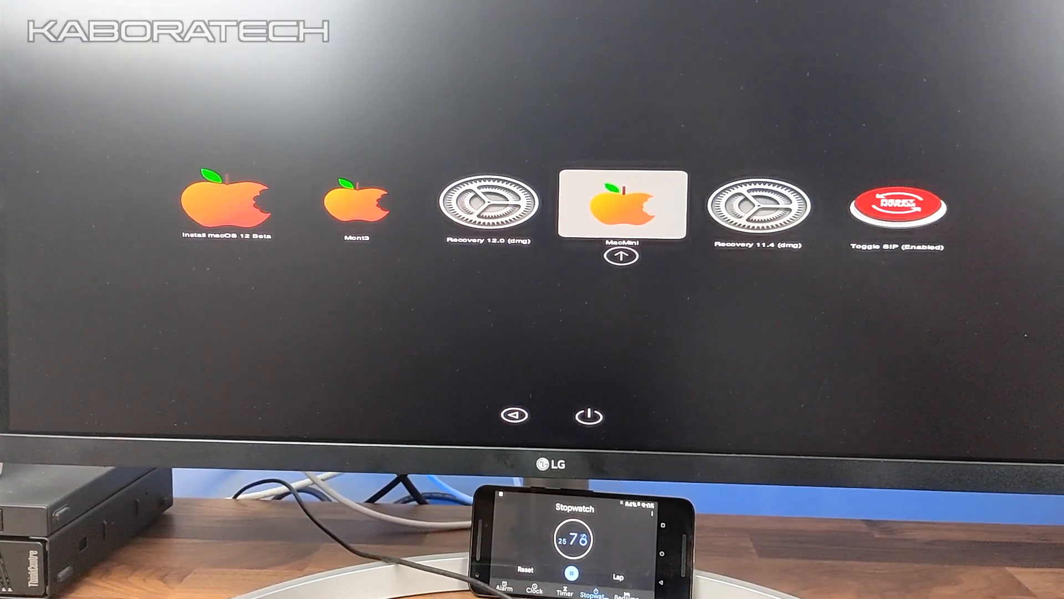
# Move the OpenCore picker selection between Mont3 and MacMini to boot.
pyautogui.press('Left')
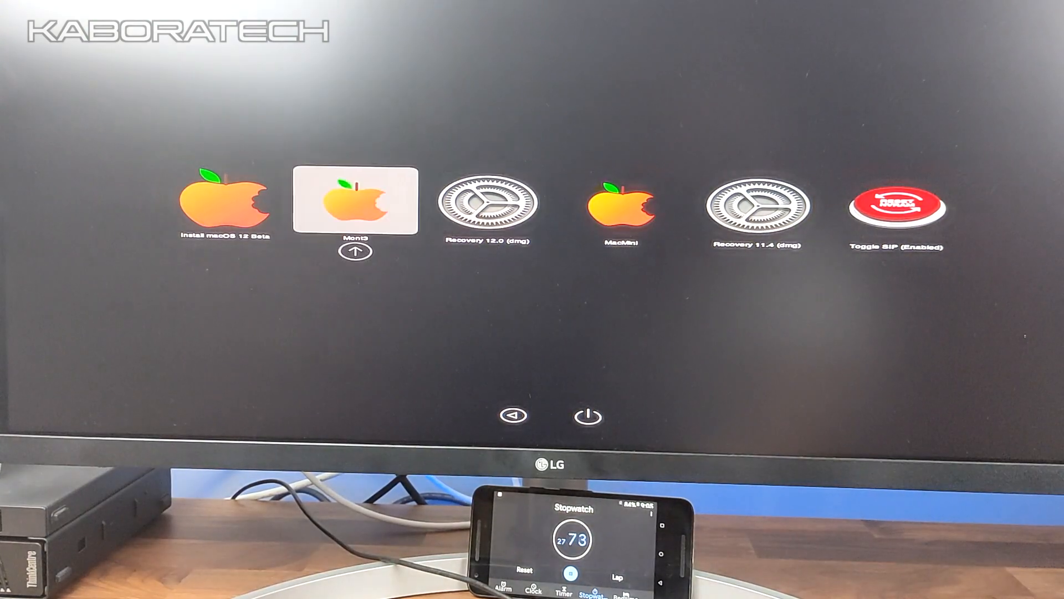
pyautogui.press('Right')
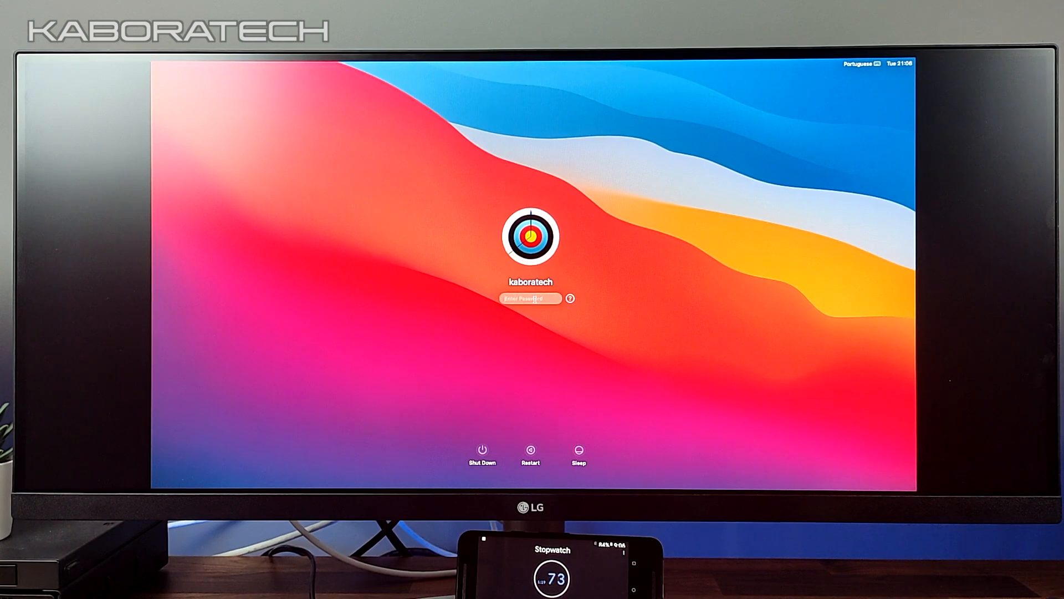
# Enter the account password at the Big Sur login screen.
pyautogui.write('password')
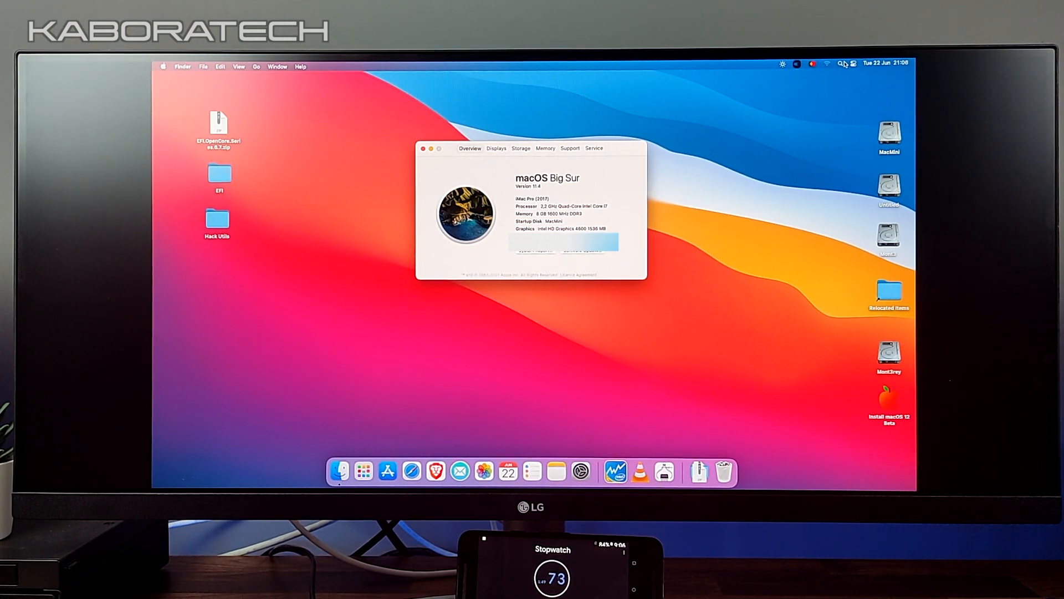
# Search Spotlight for "disk utility" and launch it.
pyautogui.click(840, 64)
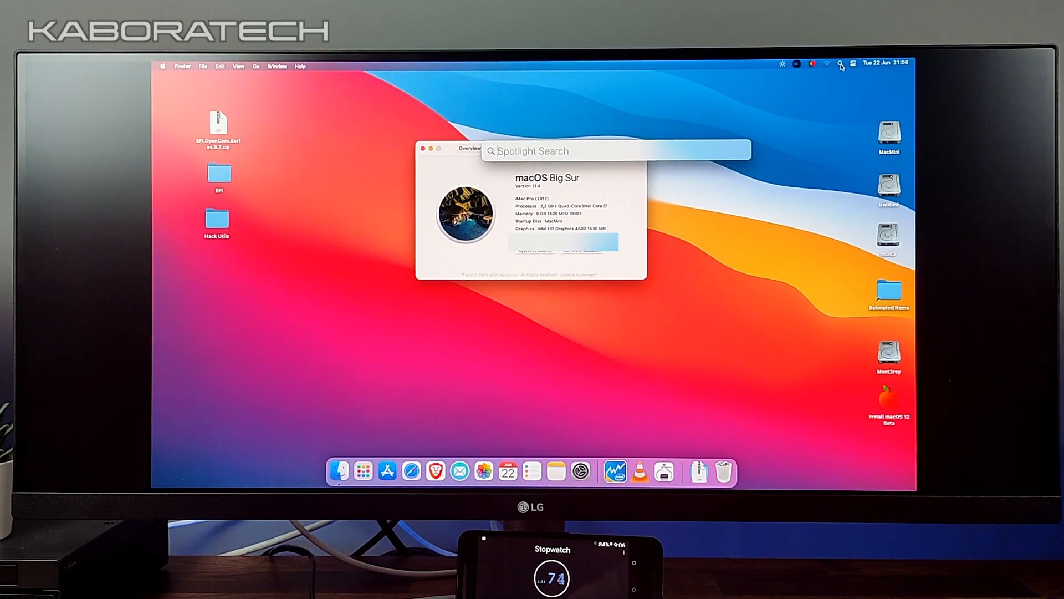
pyautogui.write('disk')
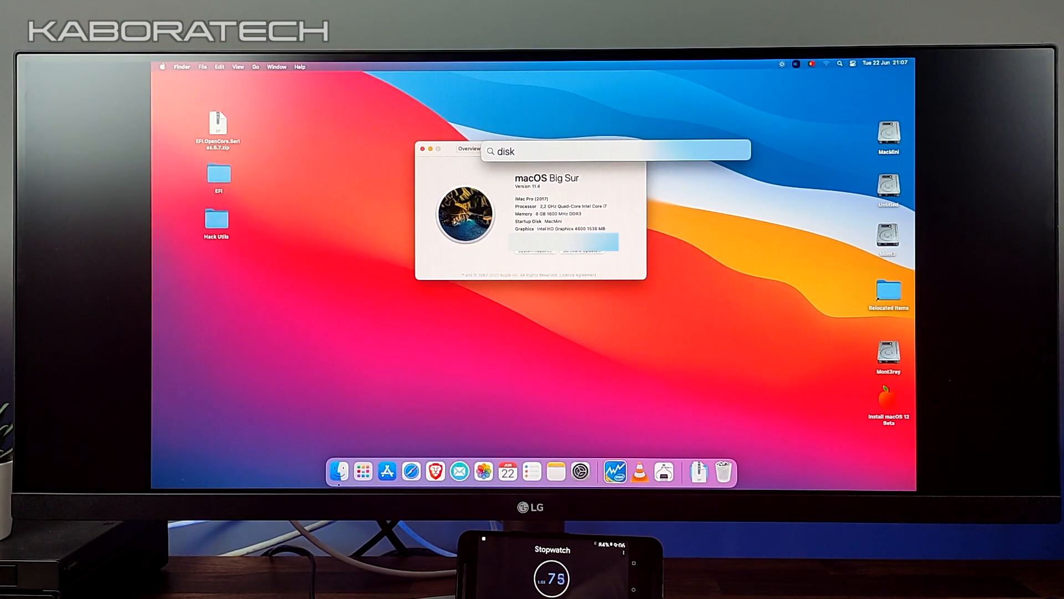
pyautogui.write('utilit')
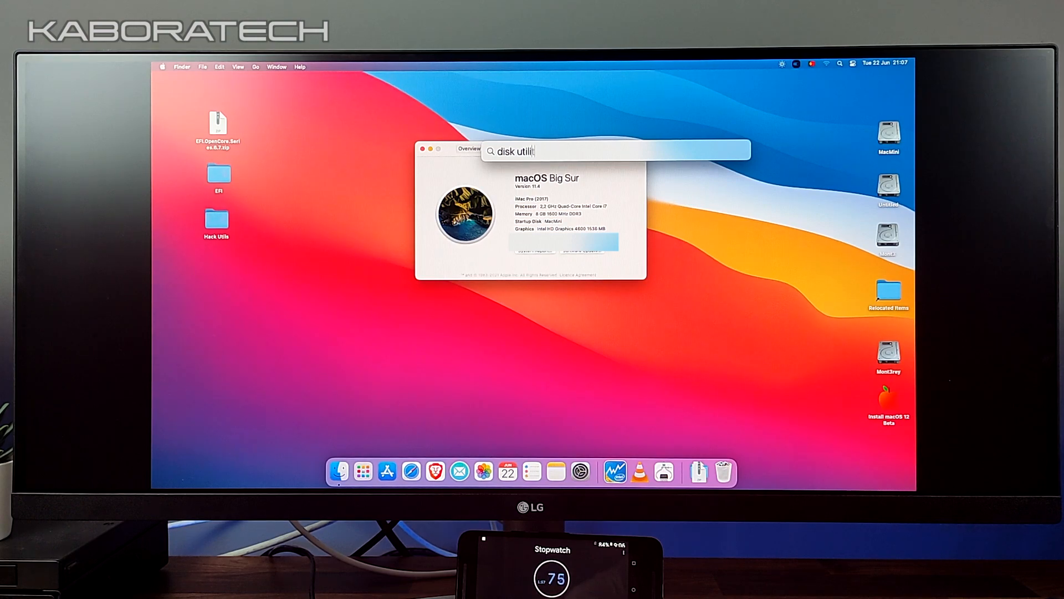
pyautogui.write('y')
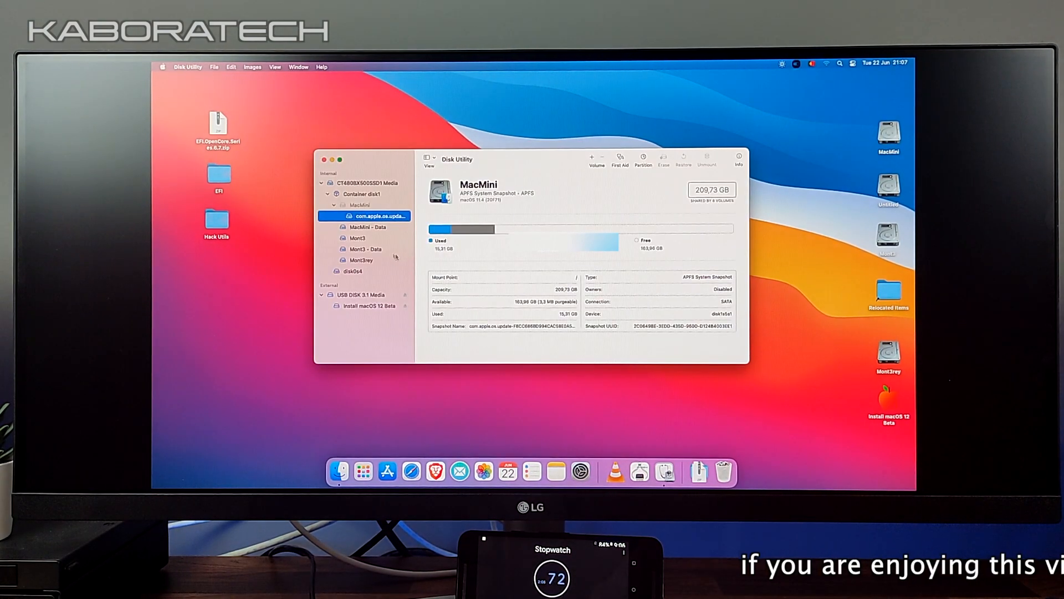
# Inspect the CT480BX500SSD1 drive and its Mont3 and other volumes.
pyautogui.click(364, 182)
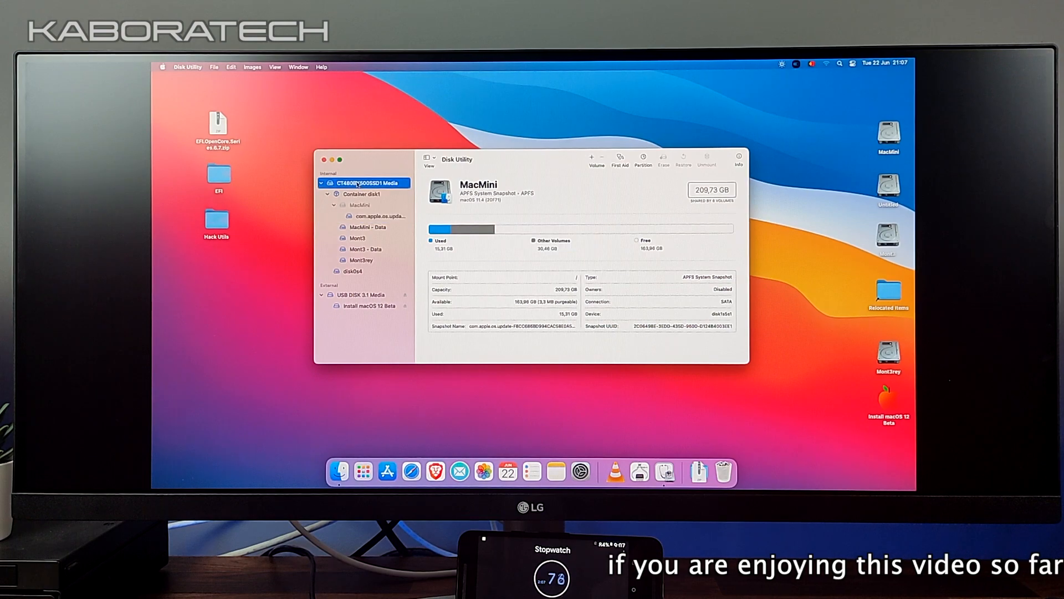
pyautogui.click(363, 183)
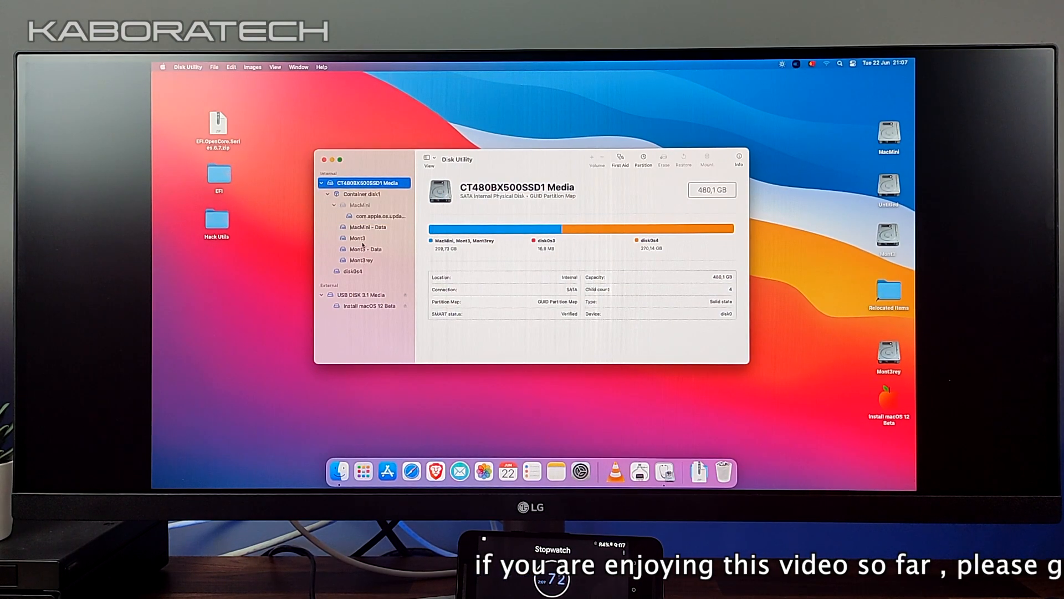
pyautogui.click(357, 238)
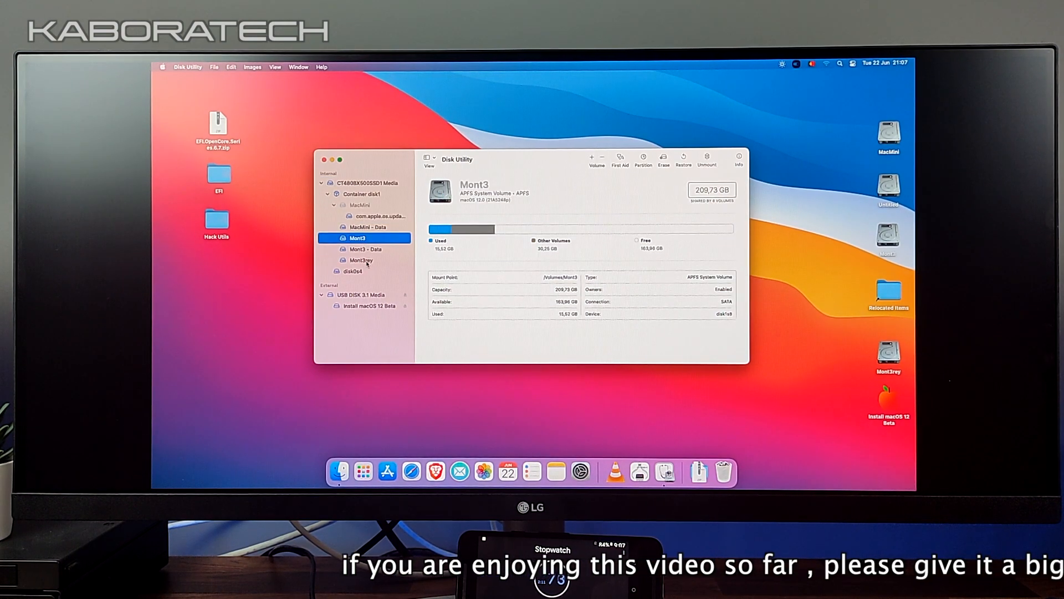
pyautogui.click(363, 227)
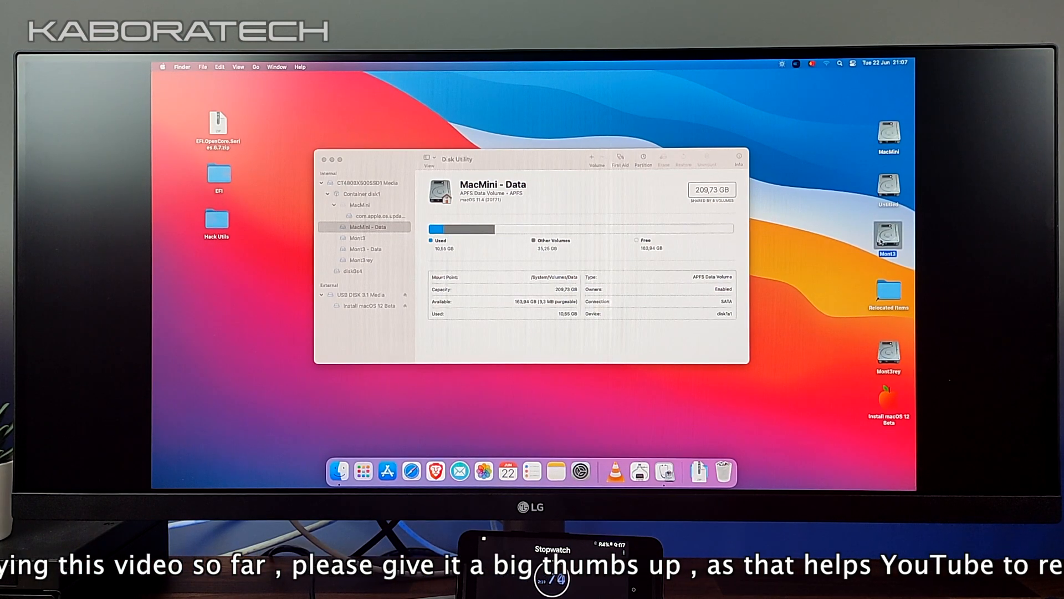
pyautogui.moveTo(809, 156)
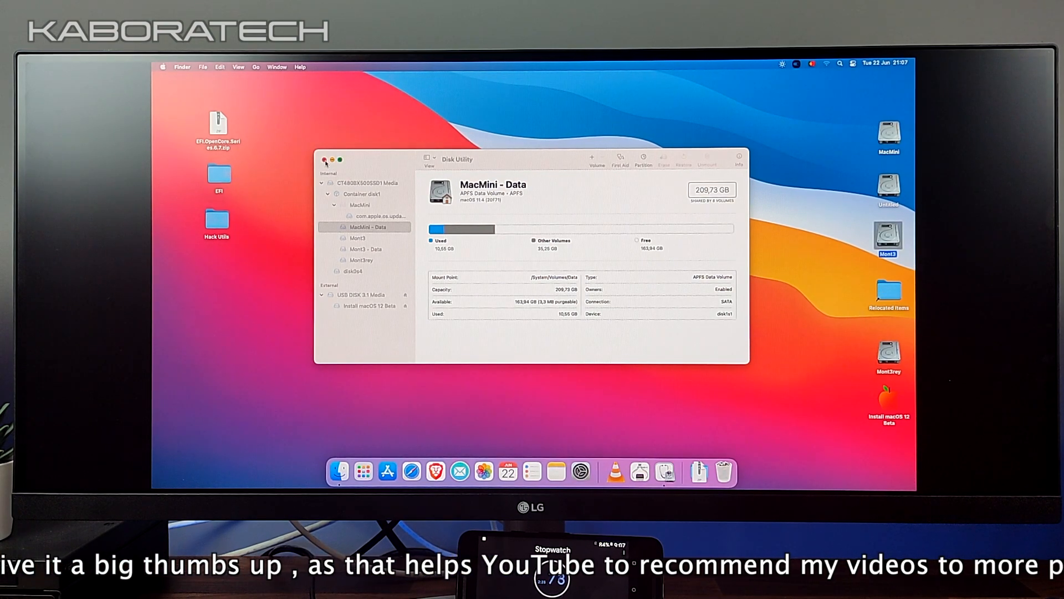
# View the SSD's partition pie chart, then cancel without changes.
pyautogui.click(365, 182)
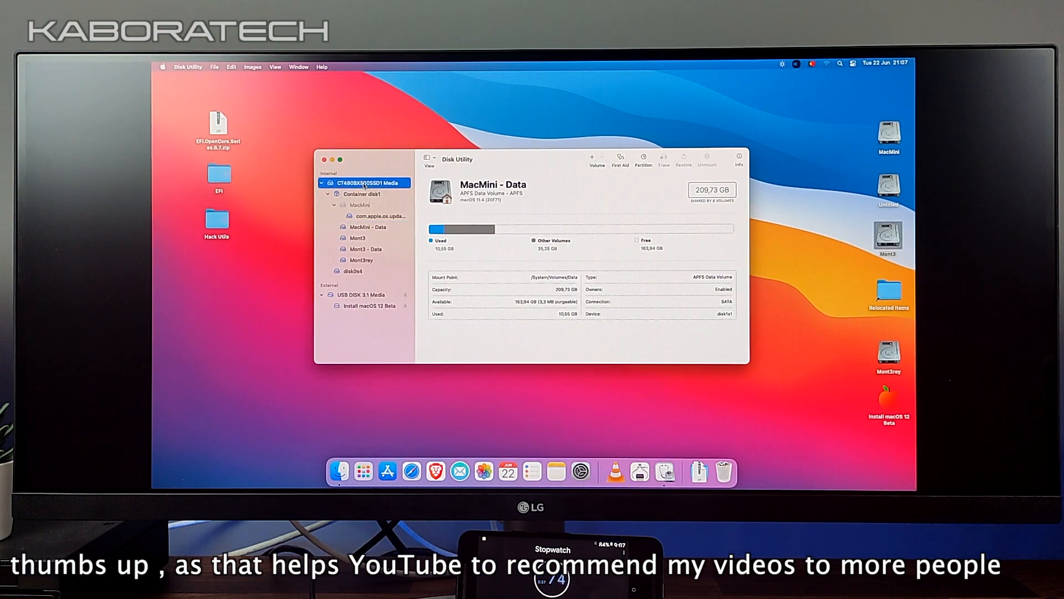
pyautogui.click(367, 182)
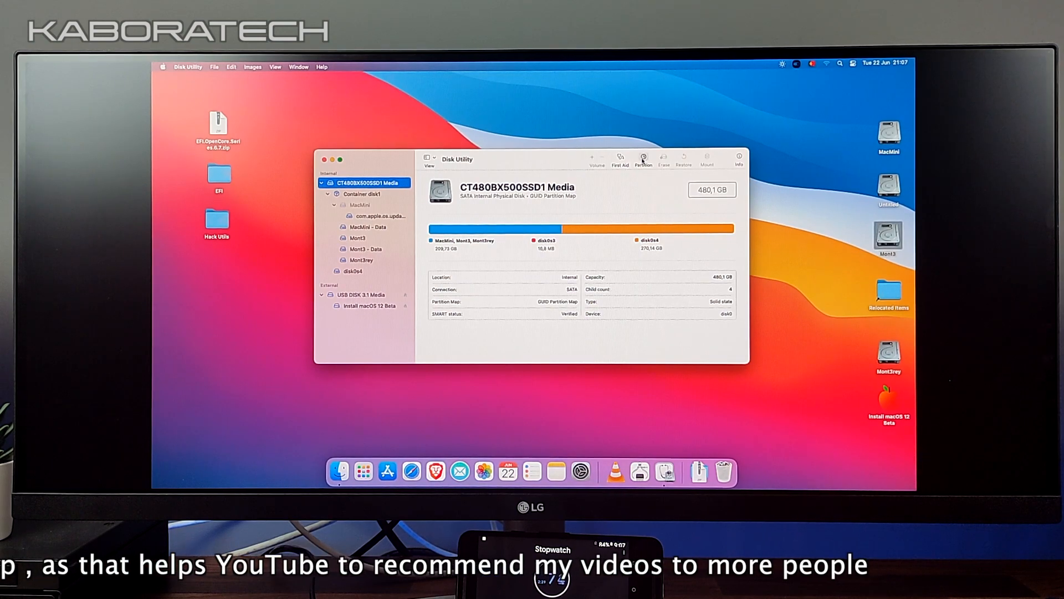
pyautogui.click(642, 160)
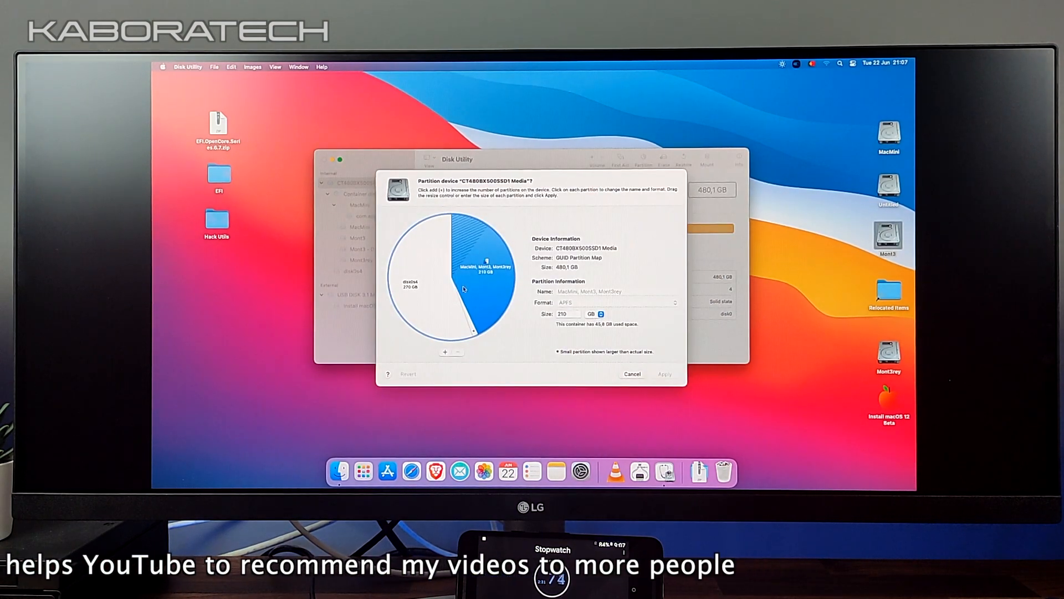
pyautogui.moveTo(480, 307)
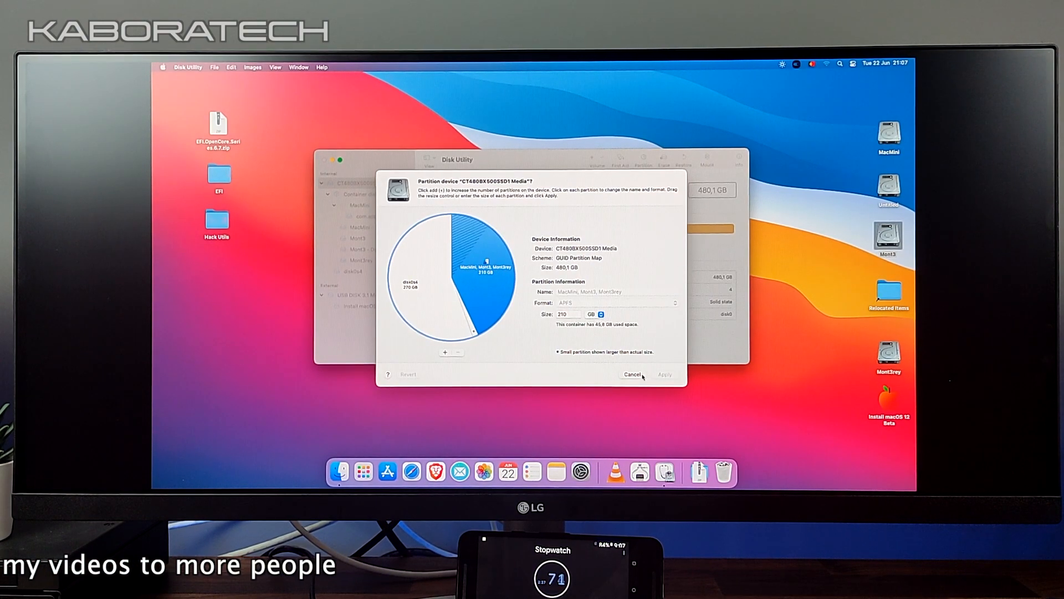
pyautogui.click(631, 374)
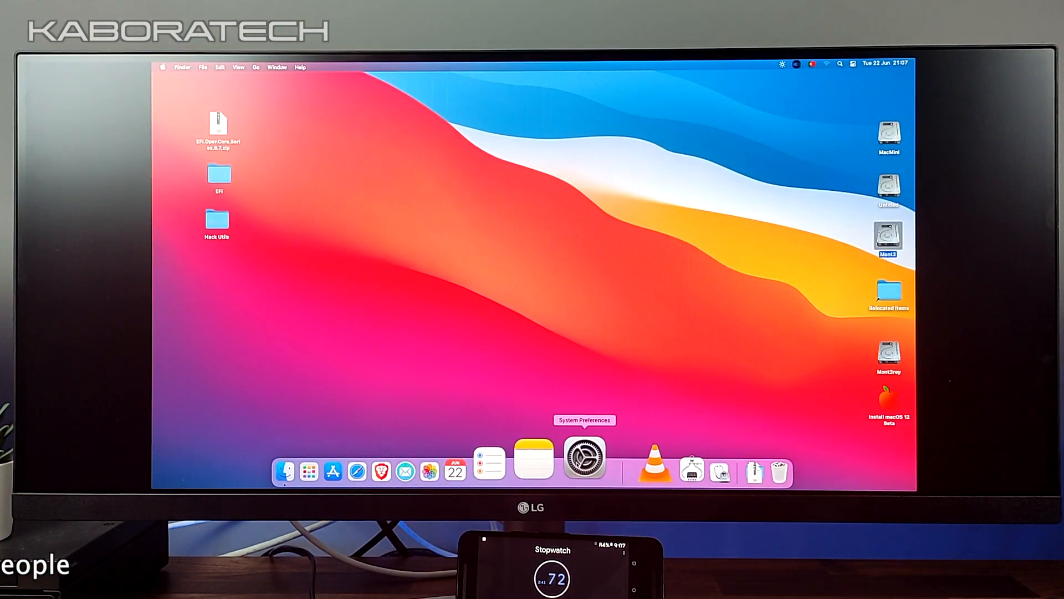
pyautogui.click(584, 457)
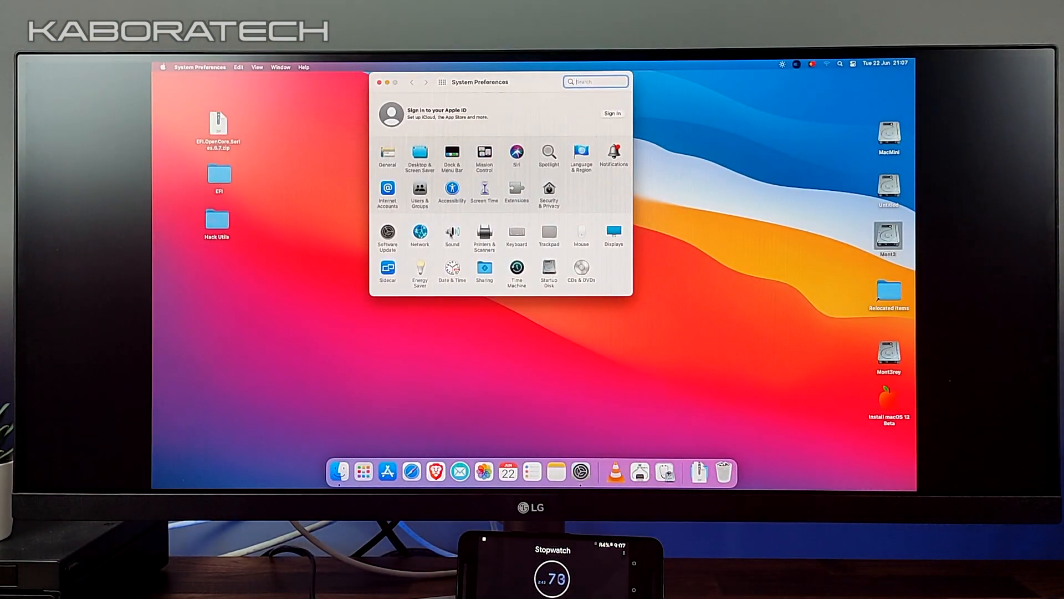
pyautogui.click(453, 233)
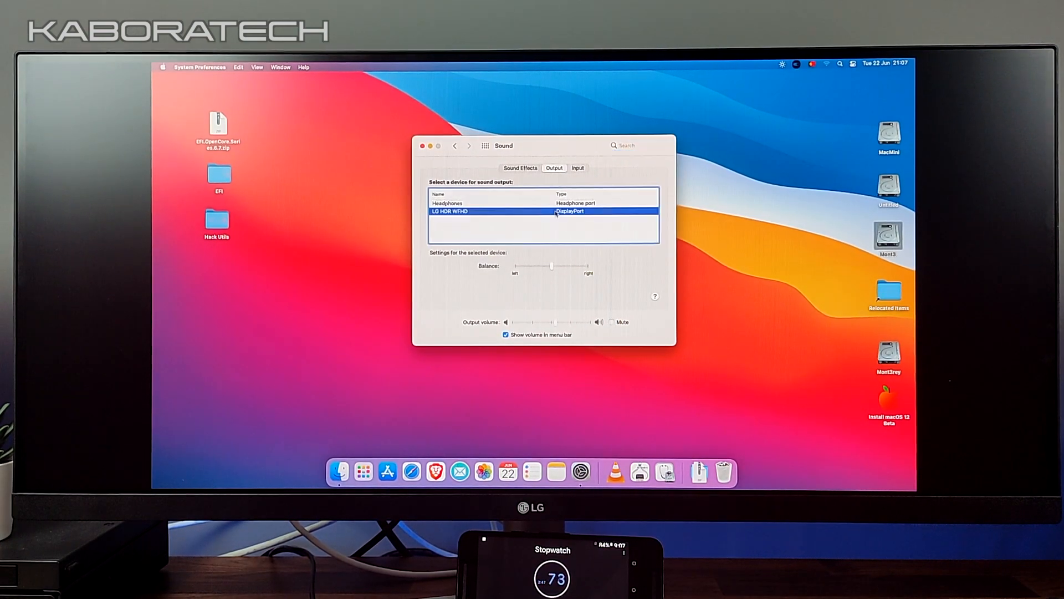
pyautogui.click(578, 167)
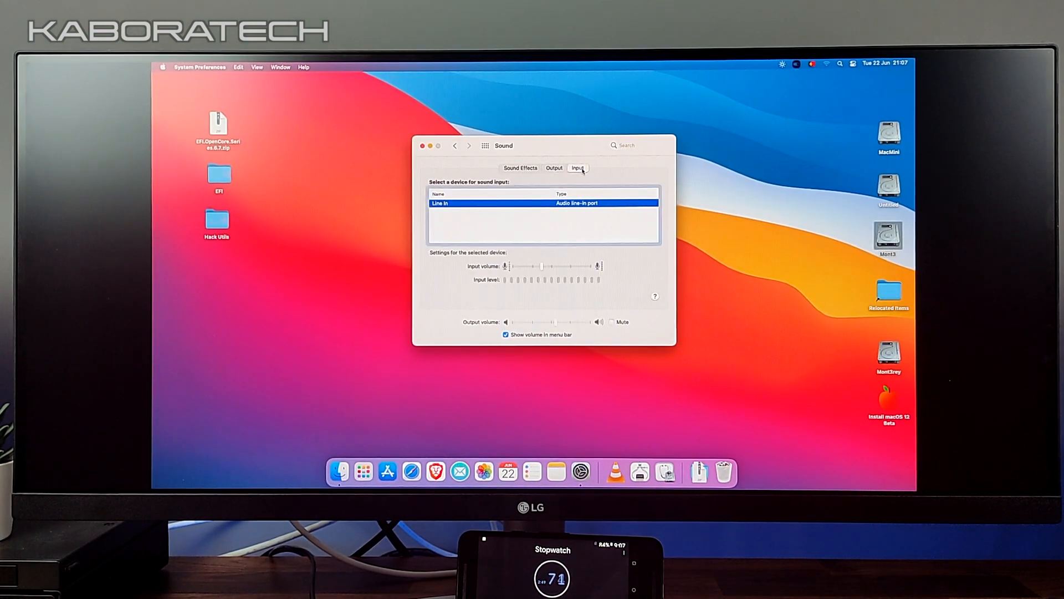
pyautogui.click(554, 168)
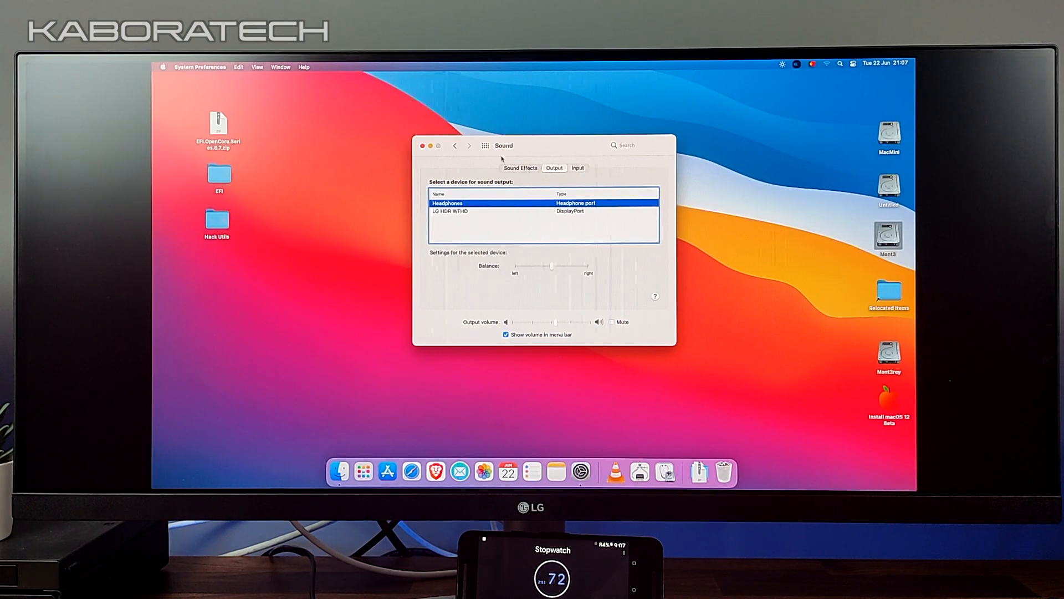
pyautogui.click(455, 146)
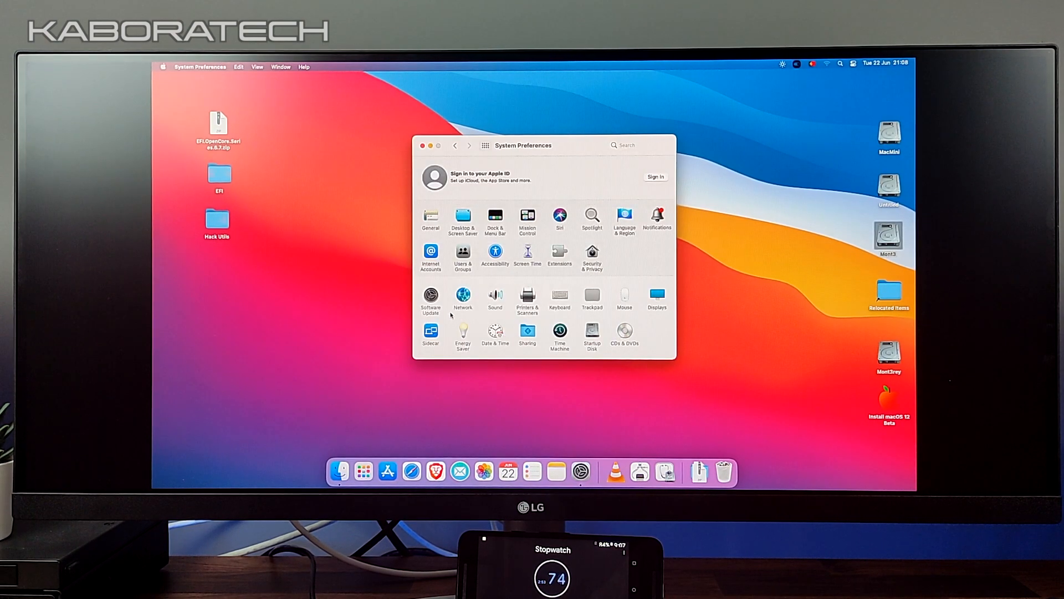
pyautogui.click(463, 297)
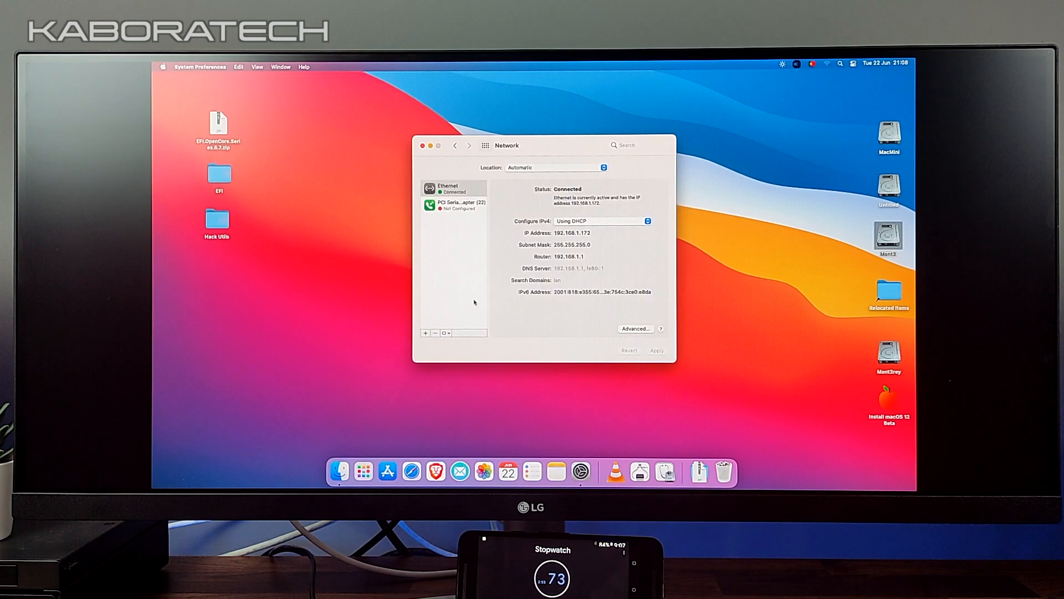
pyautogui.click(453, 188)
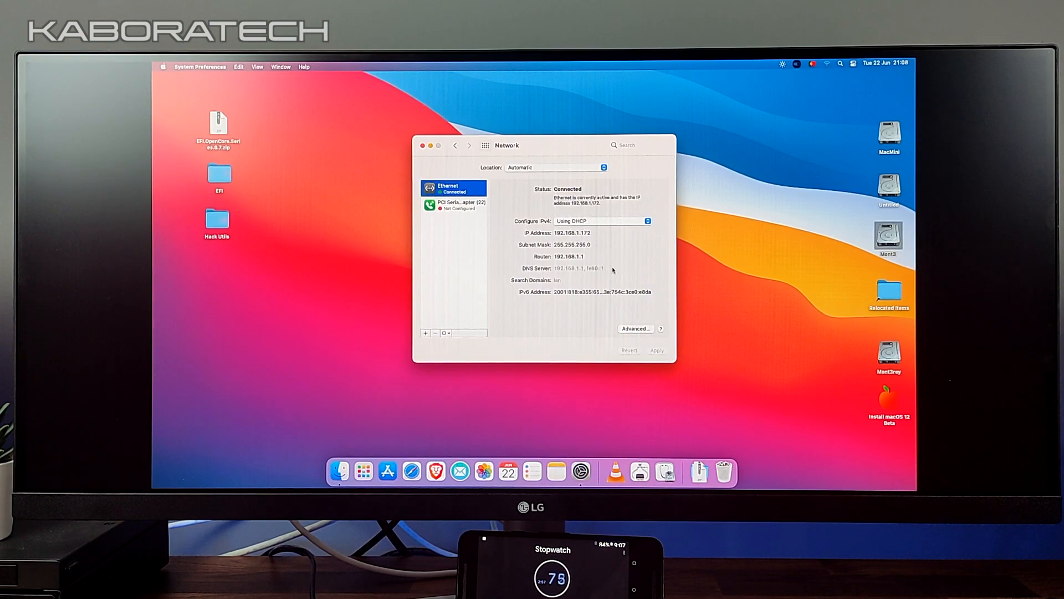
pyautogui.click(424, 145)
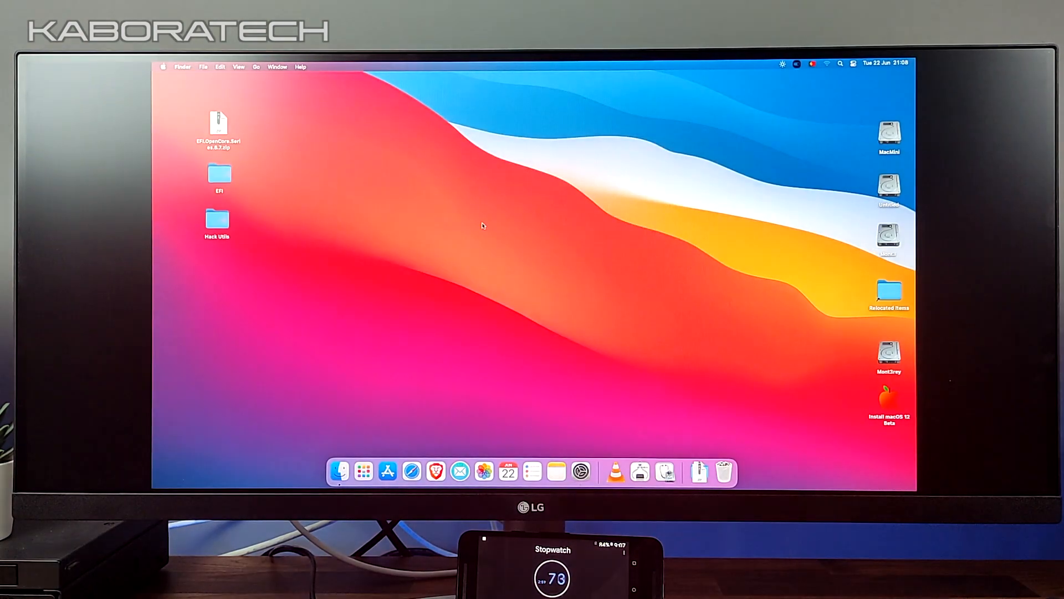
pyautogui.moveTo(648, 471)
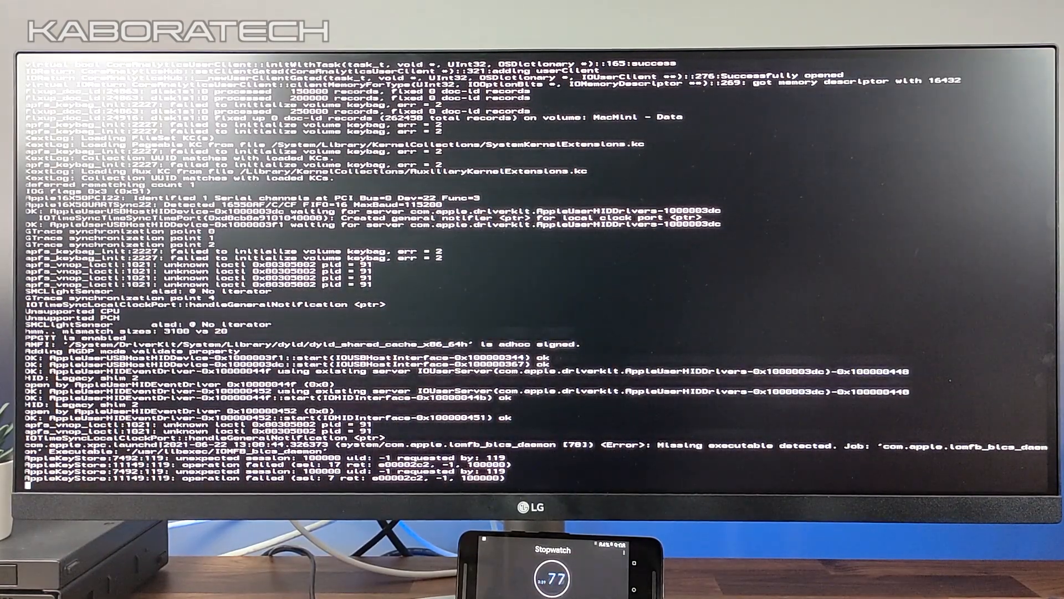
# Scroll while the Monterey verbose boot reaches the login screen.
pyautogui.scroll(-3)
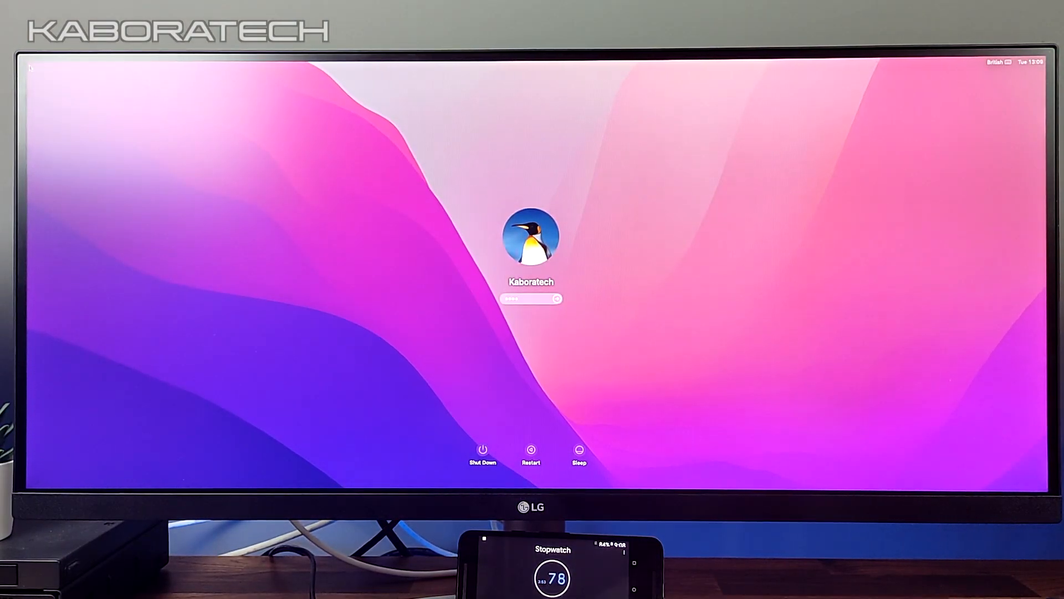
# Log into Monterey, close Feedback Assistant, and open the Mac's overview details.
pyautogui.write('password')
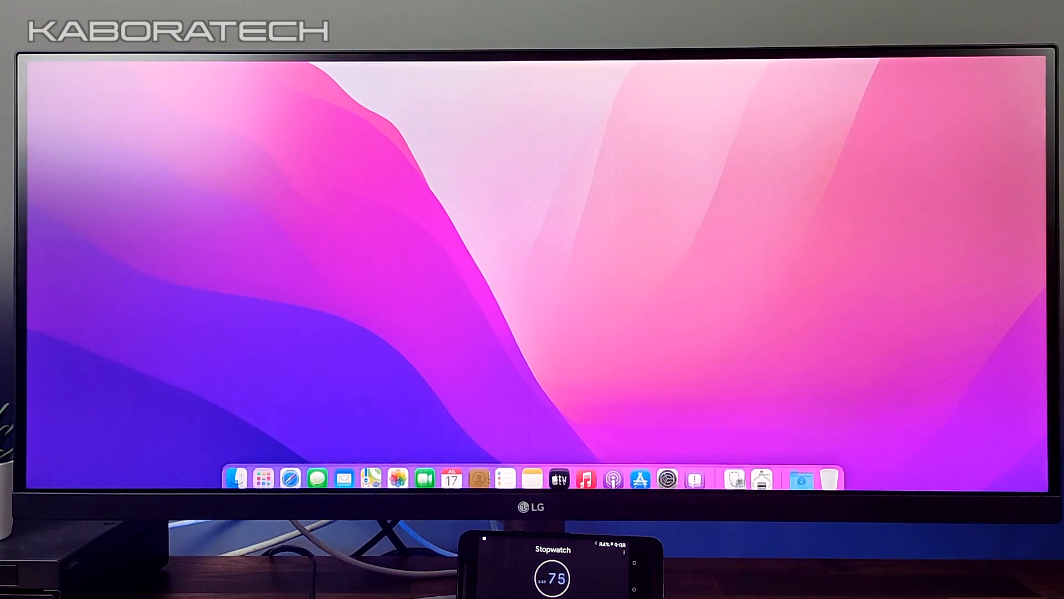
pyautogui.click(694, 469)
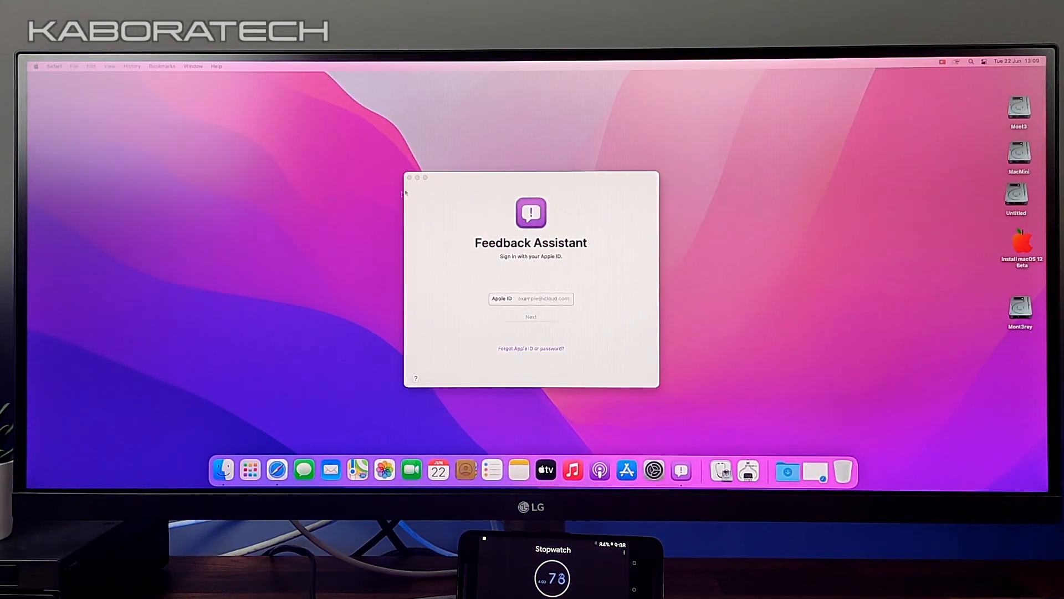
pyautogui.click(410, 177)
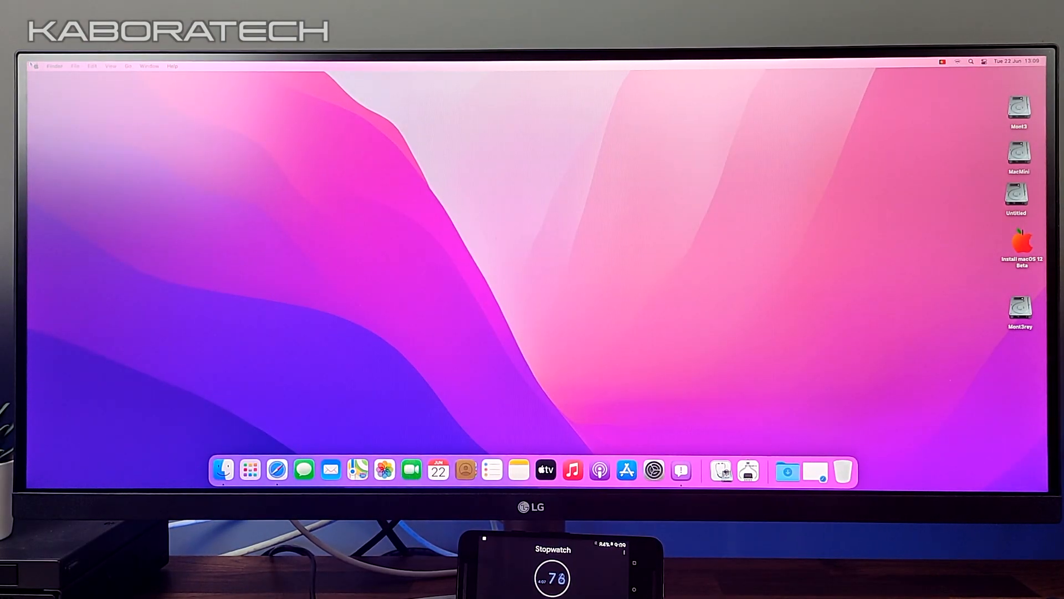
pyautogui.click(36, 66)
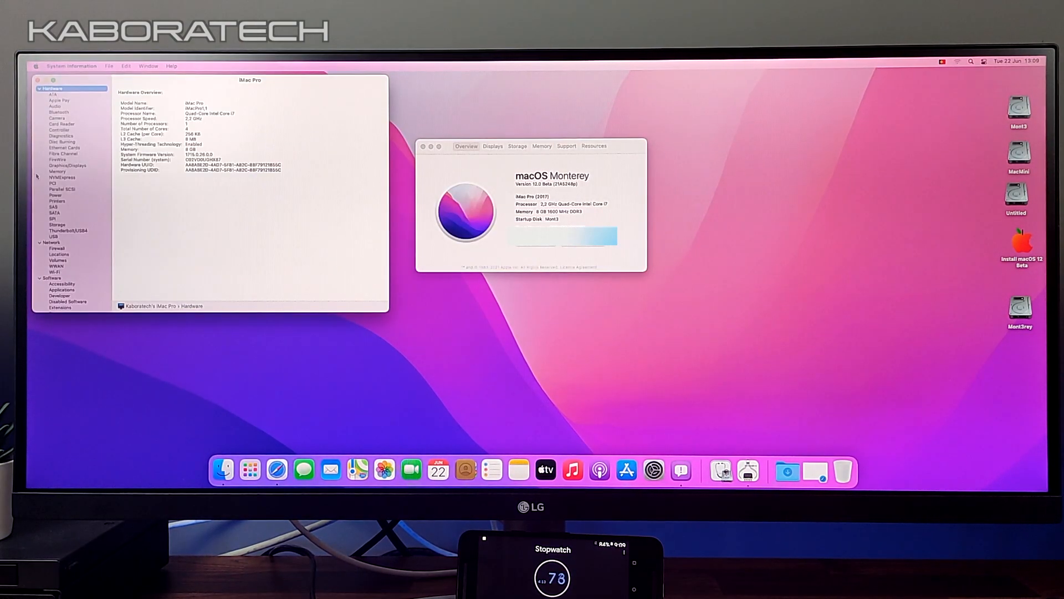
# View Graphics/Displays details in System Information, then close its window.
pyautogui.click(67, 165)
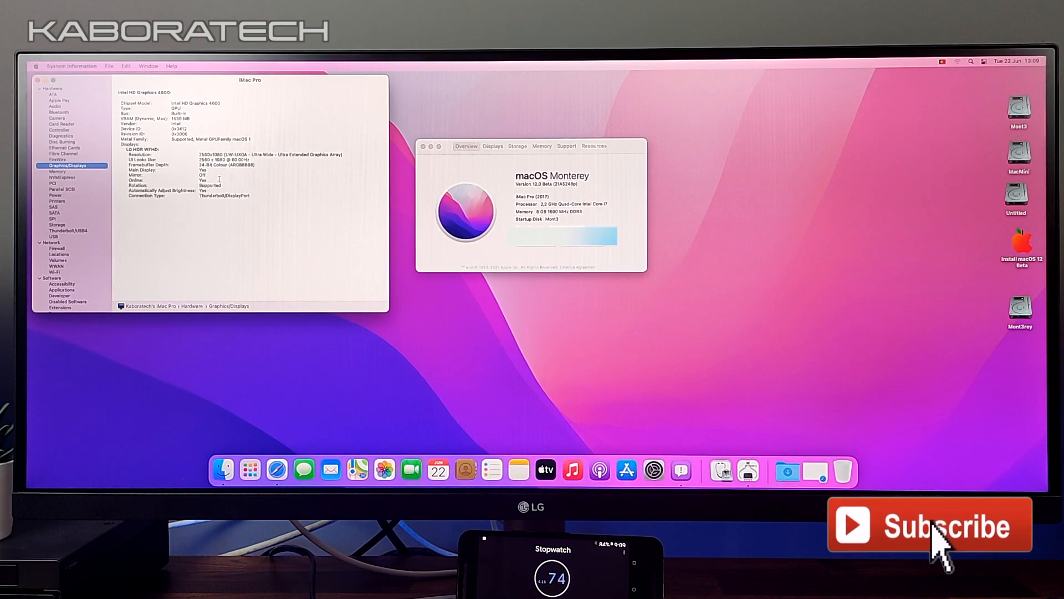
pyautogui.click(251, 150)
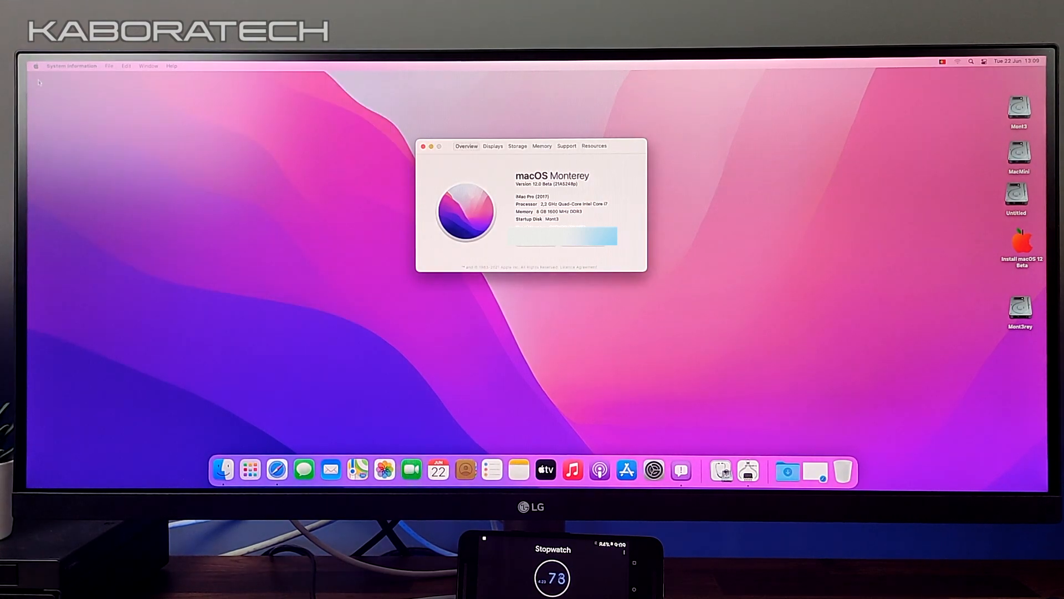
pyautogui.moveTo(653, 469)
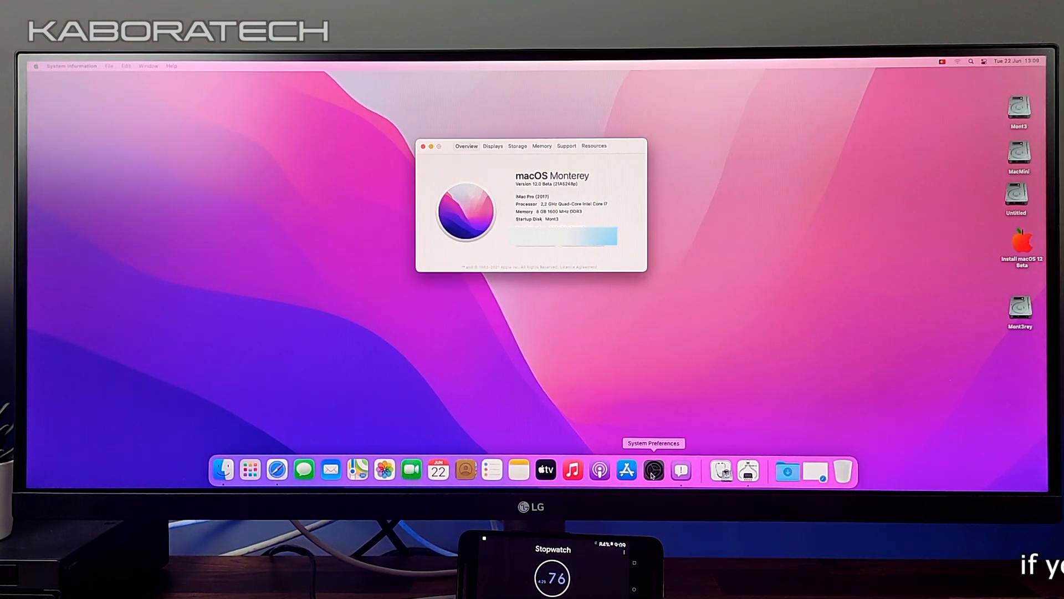
# Check Sound input (Line In) and output (Headphones, LG HDR WFHD), then close preferences.
pyautogui.click(653, 469)
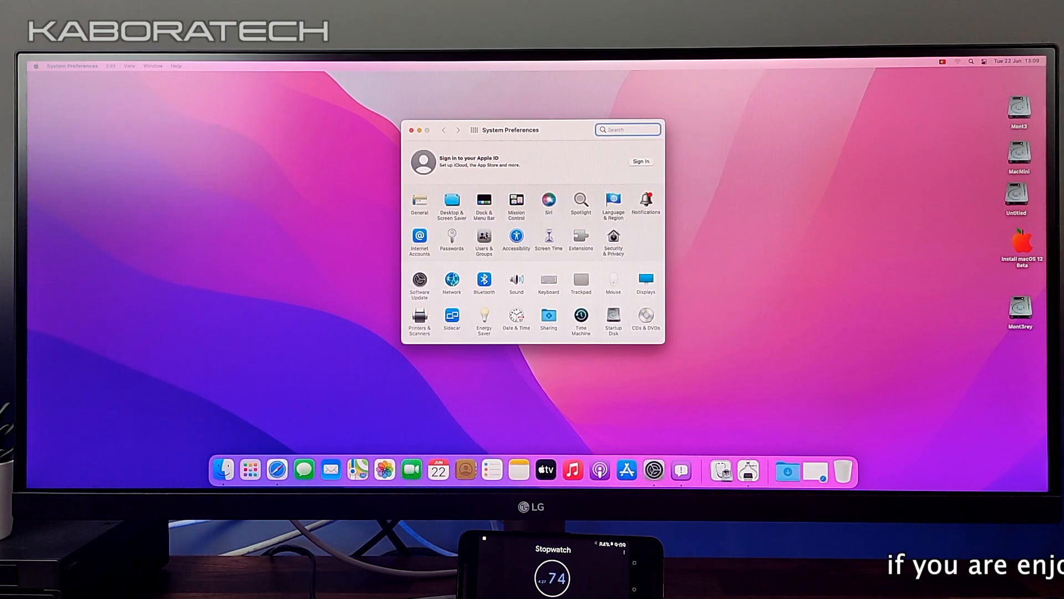
pyautogui.click(516, 280)
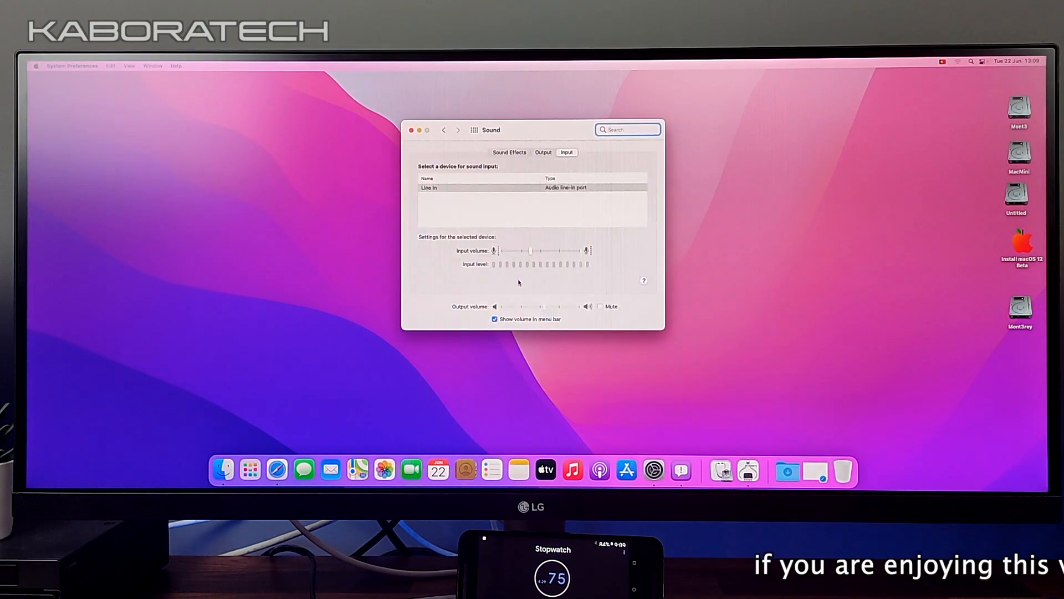
pyautogui.click(543, 152)
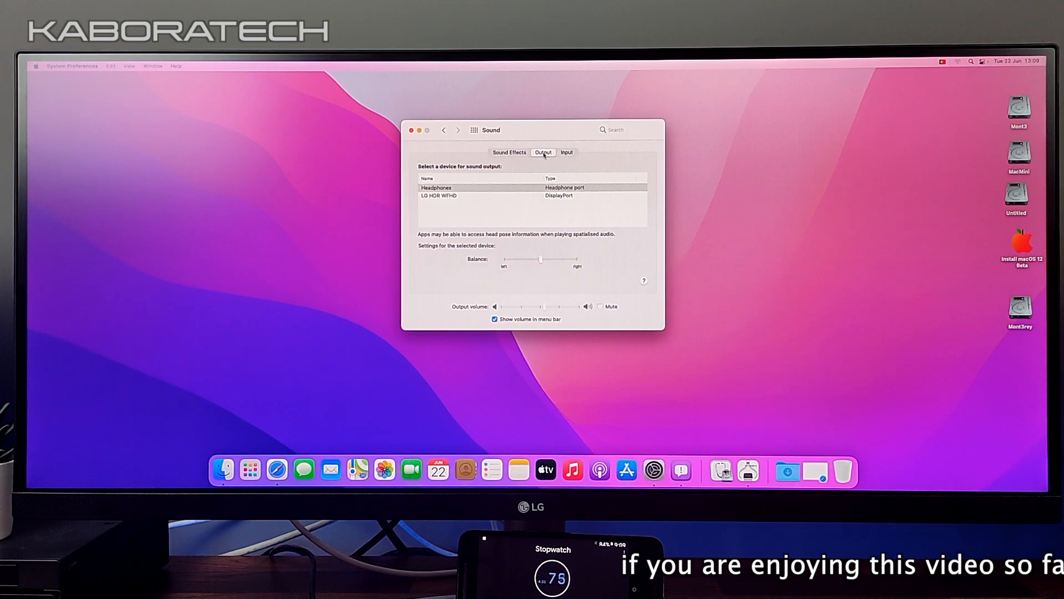
pyautogui.click(474, 129)
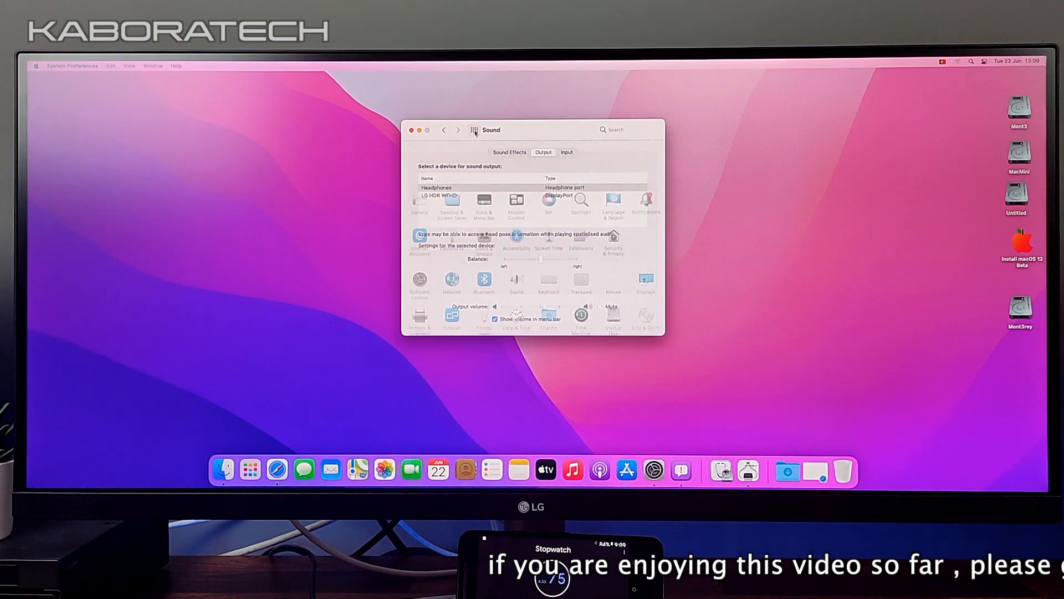
pyautogui.click(474, 130)
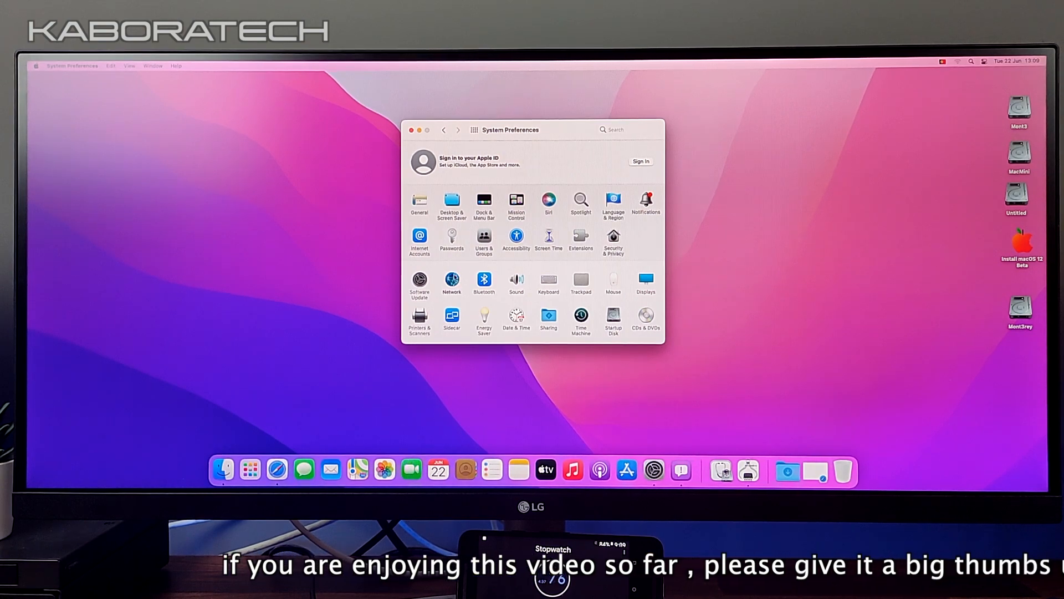
pyautogui.click(450, 278)
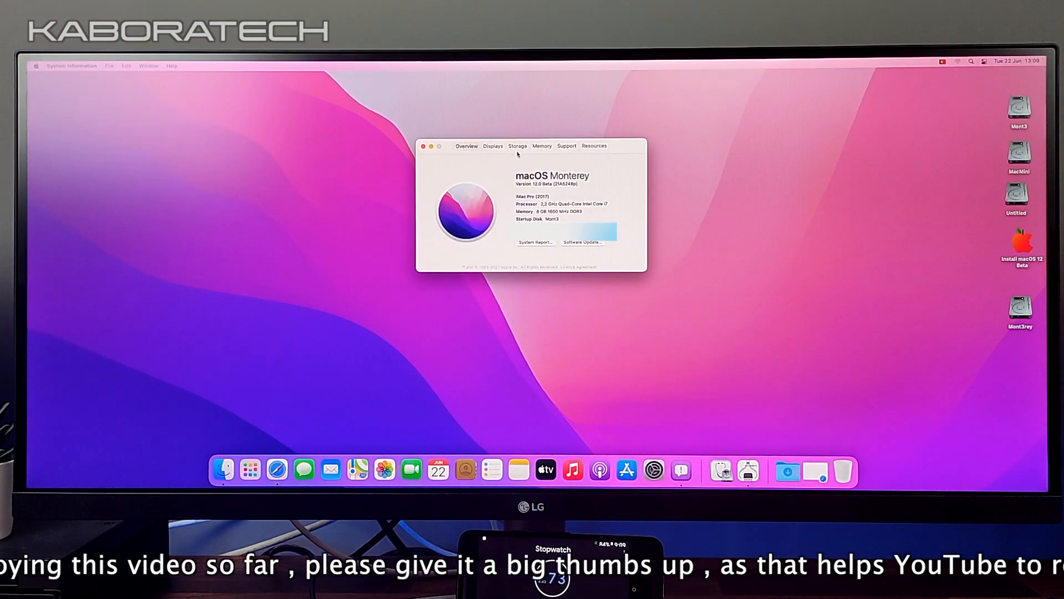
# Review Storage for the SSD volumes and USB installer, then close About This Mac.
pyautogui.click(517, 145)
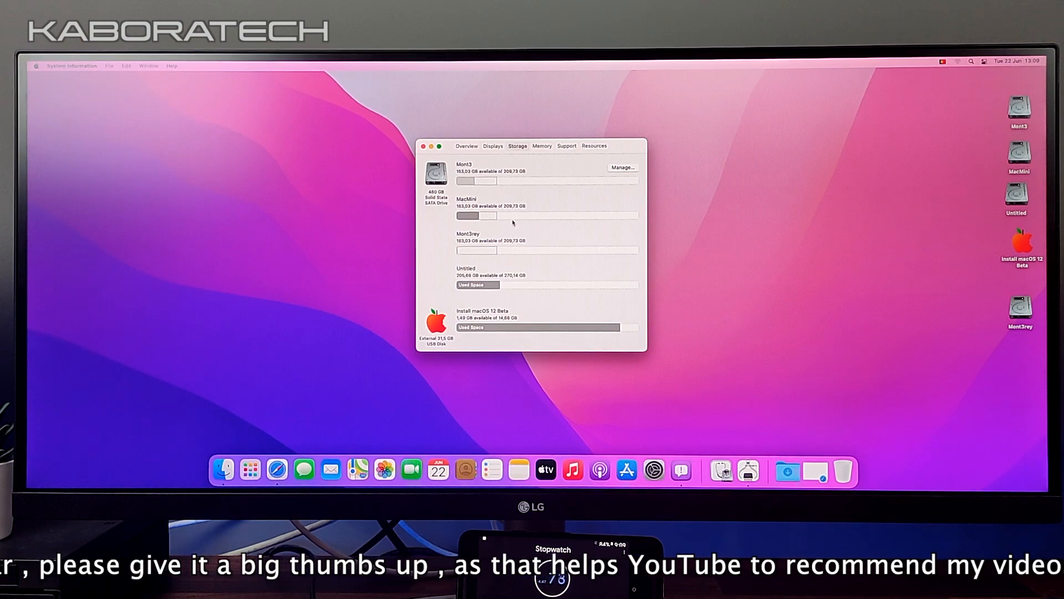
pyautogui.moveTo(507, 216)
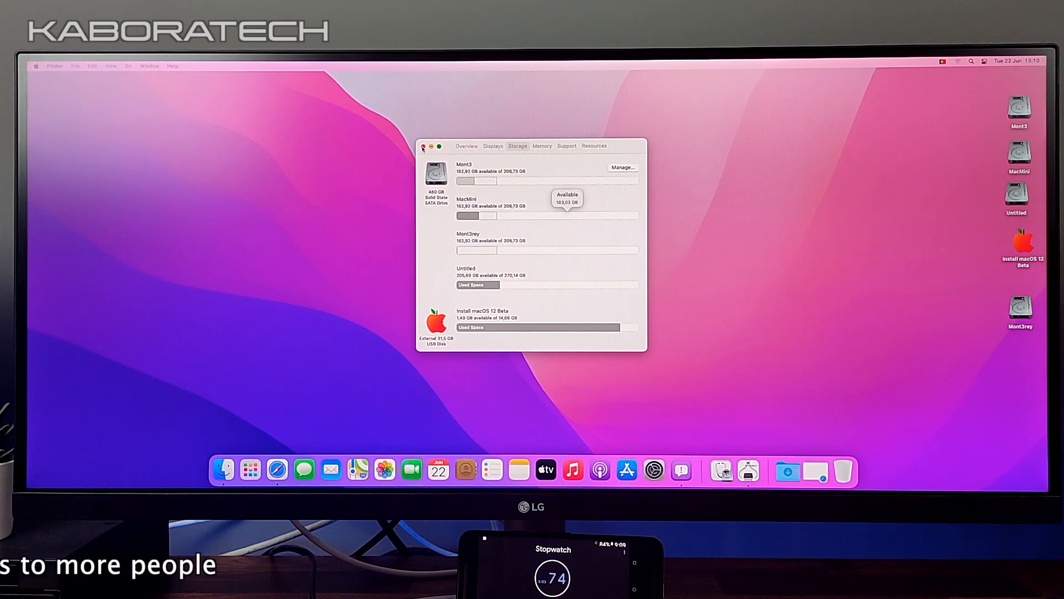
pyautogui.click(423, 145)
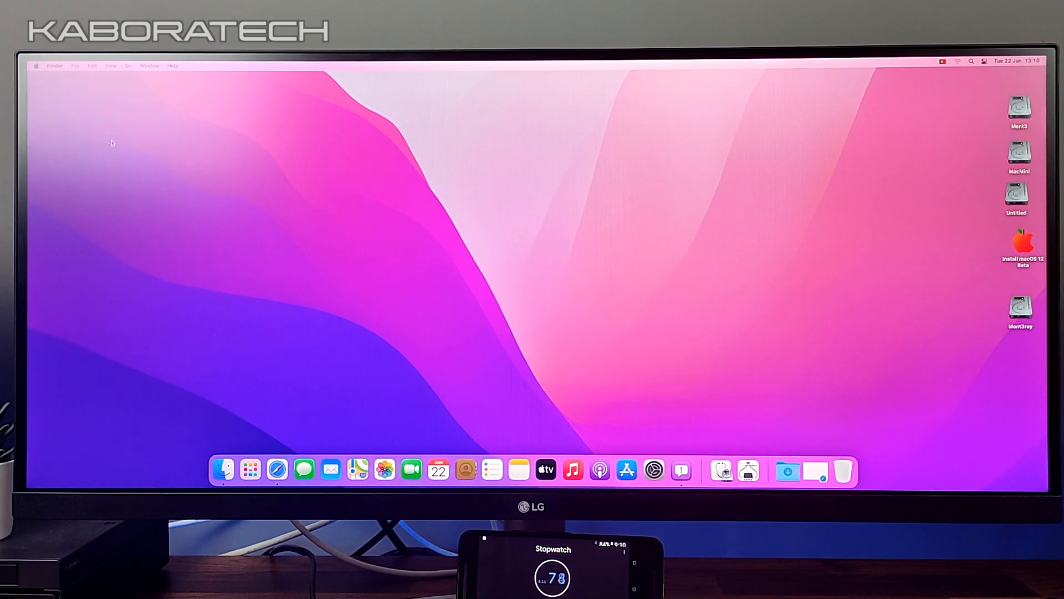
pyautogui.moveTo(266, 162)
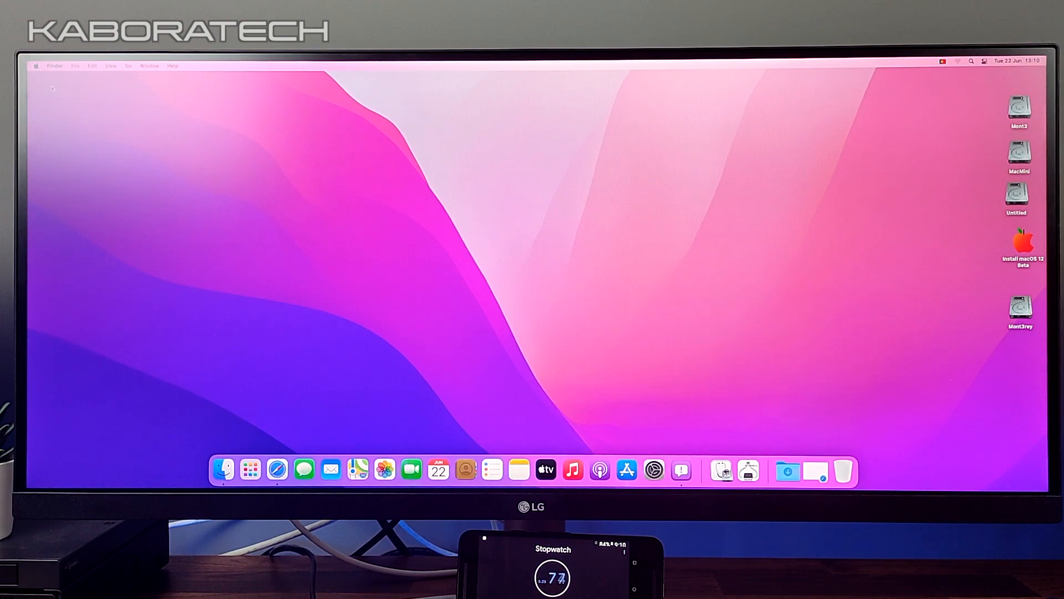
pyautogui.moveTo(206, 134)
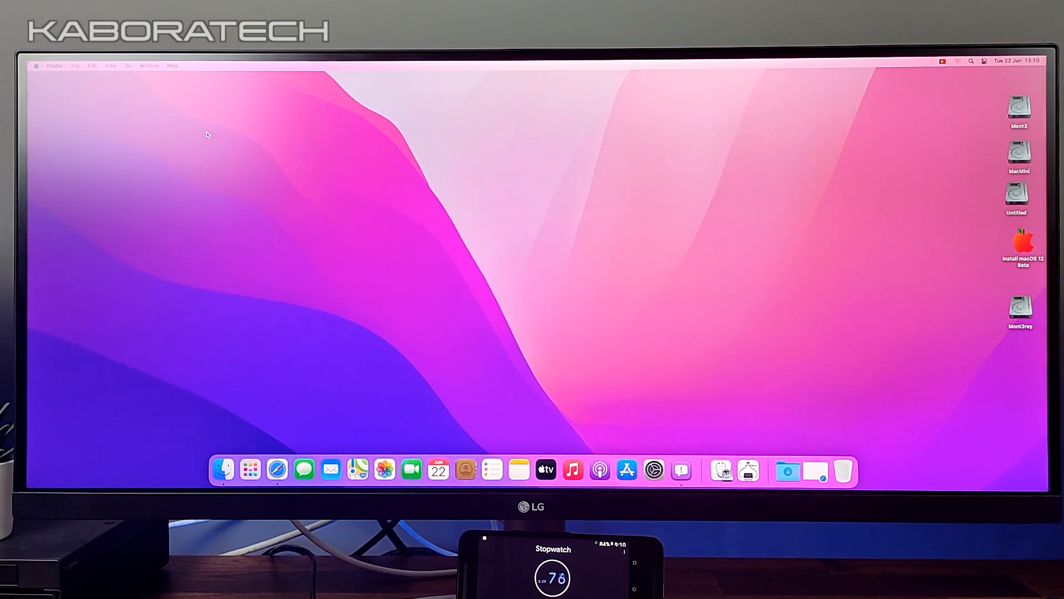
# Choose Restart from the Apple menu and confirm it.
pyautogui.click(36, 65)
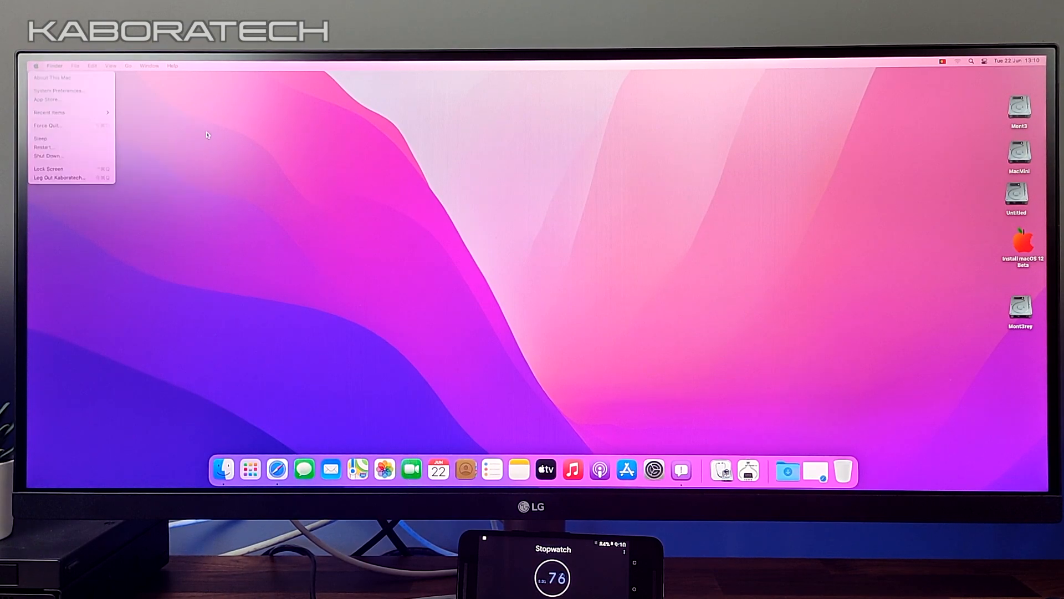
pyautogui.click(43, 147)
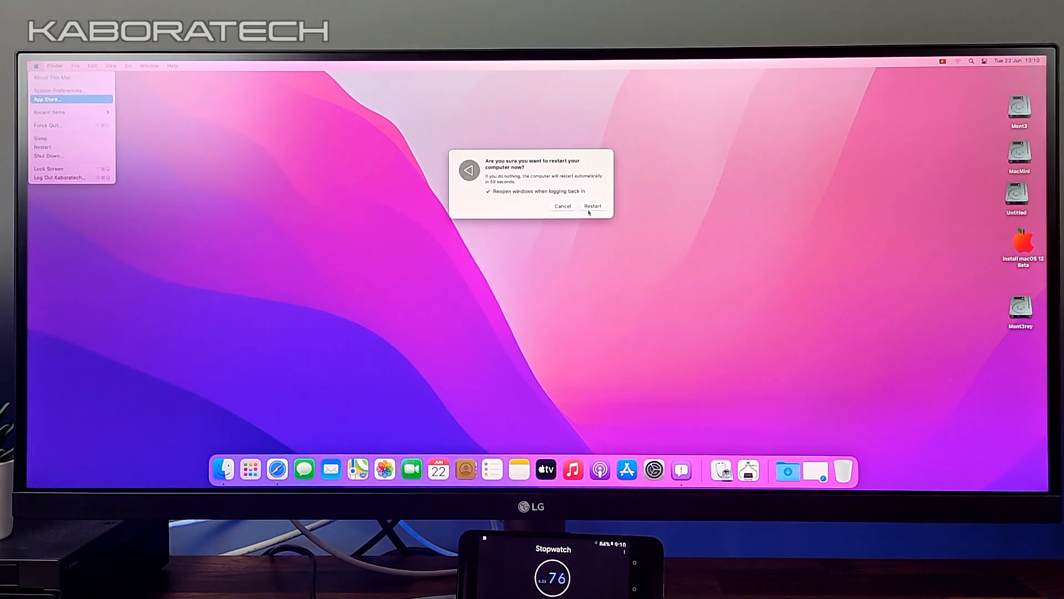
pyautogui.click(592, 205)
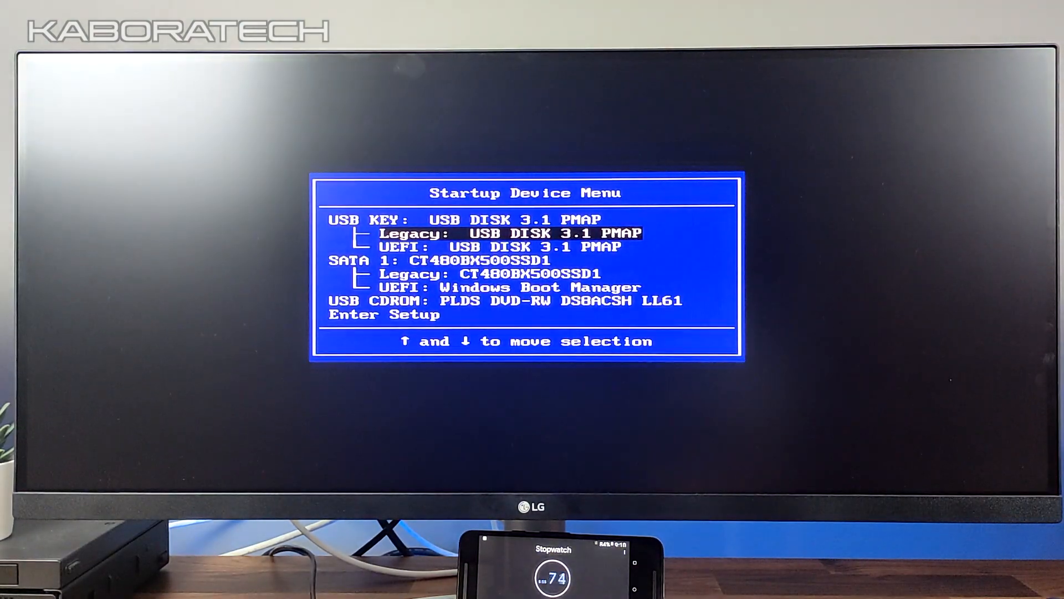
# Boot from the SSD's UEFI Windows Boot Manager entry in the startup menu.
pyautogui.press('Return')
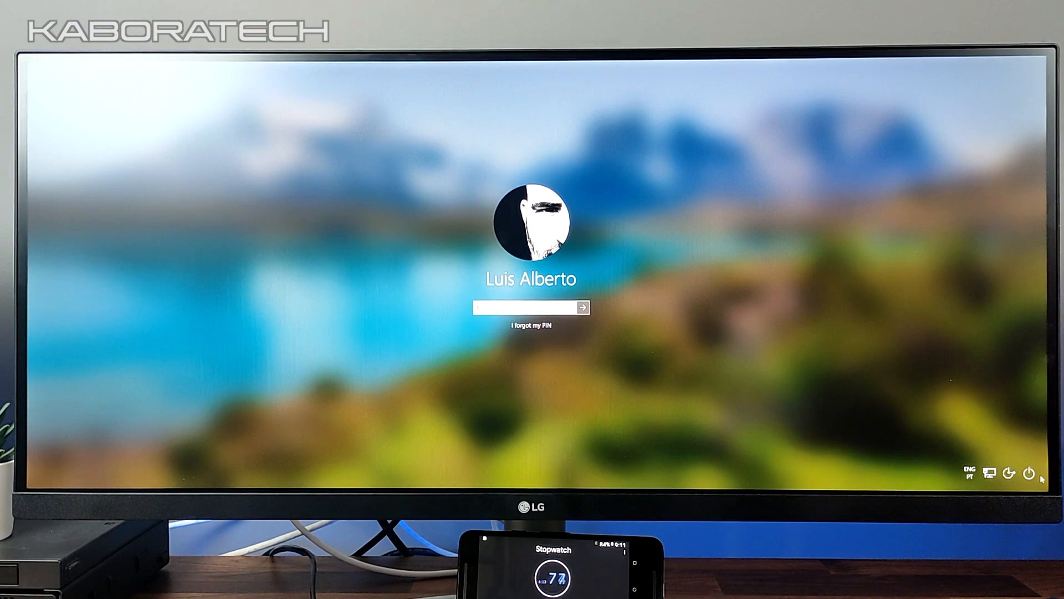
# Choose Shut down from the sign-in screen's power options.
pyautogui.click(1028, 474)
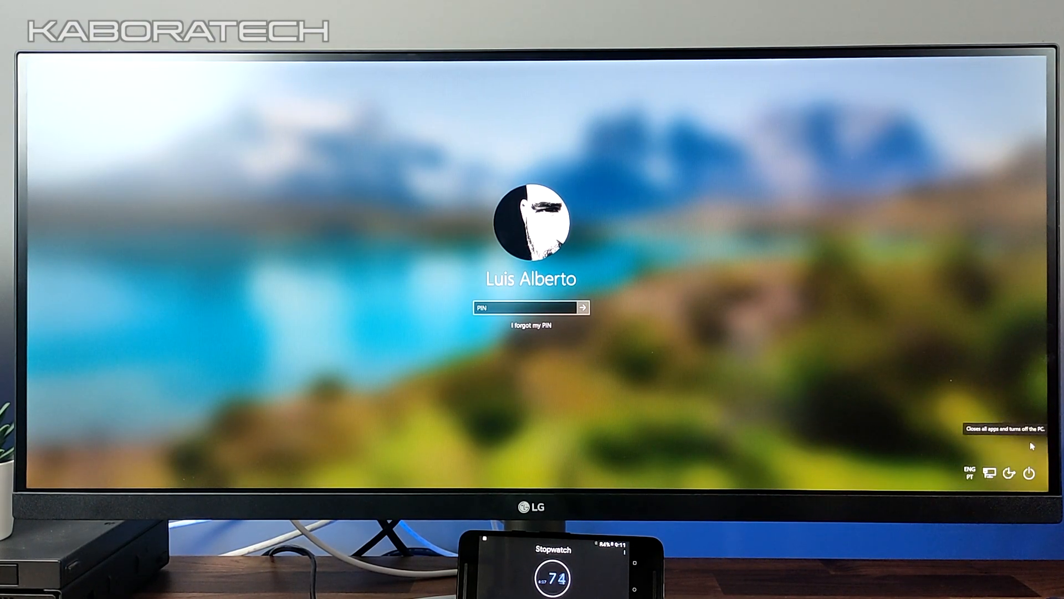
pyautogui.click(1030, 472)
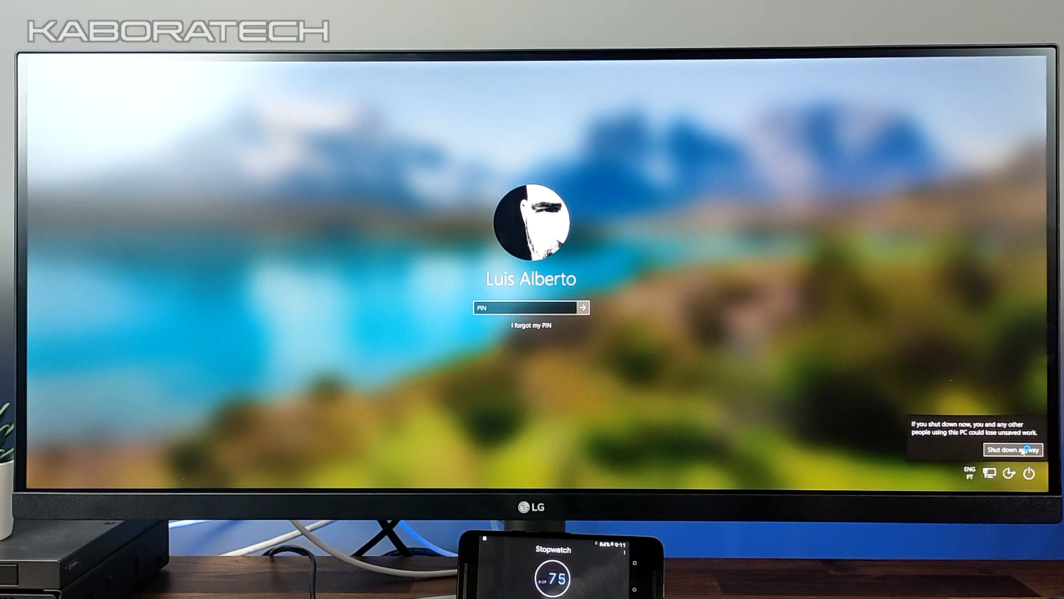